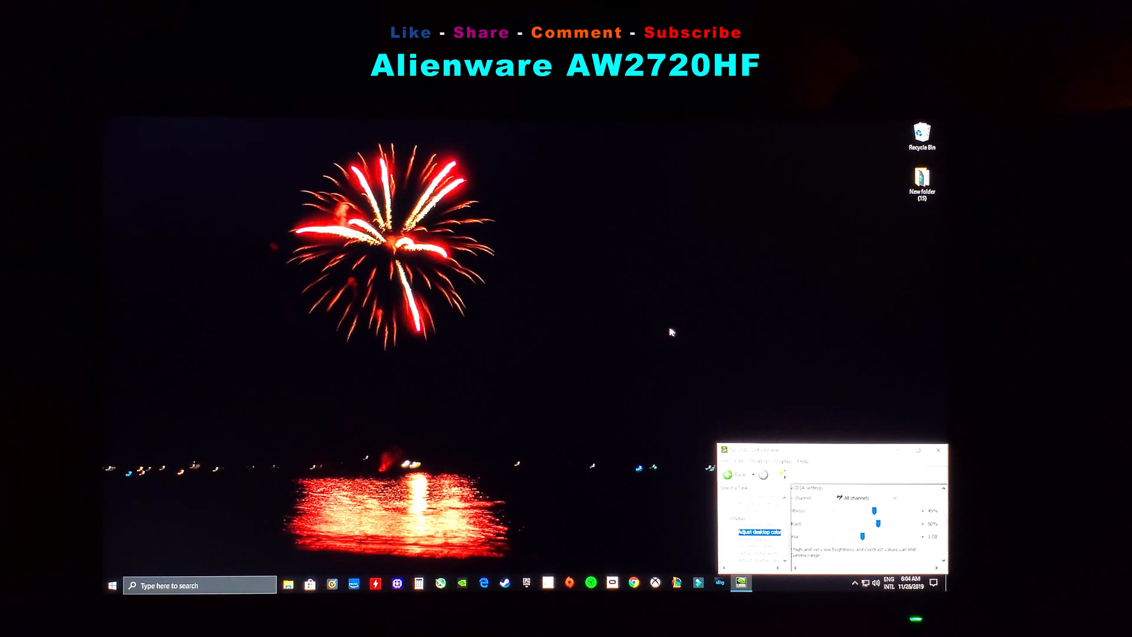
mouse_move(538, 203)
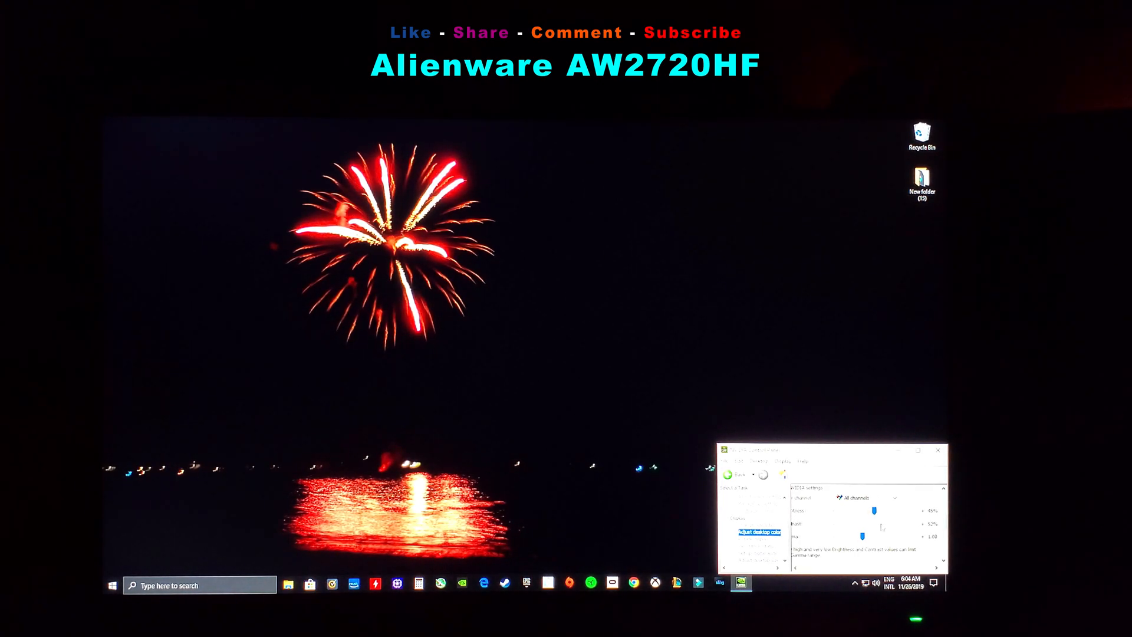
Step: Apply the adjusted brightness, contrast and digital vibrance settings, bringing up the keep-changes prompt
scroll(down, 3)
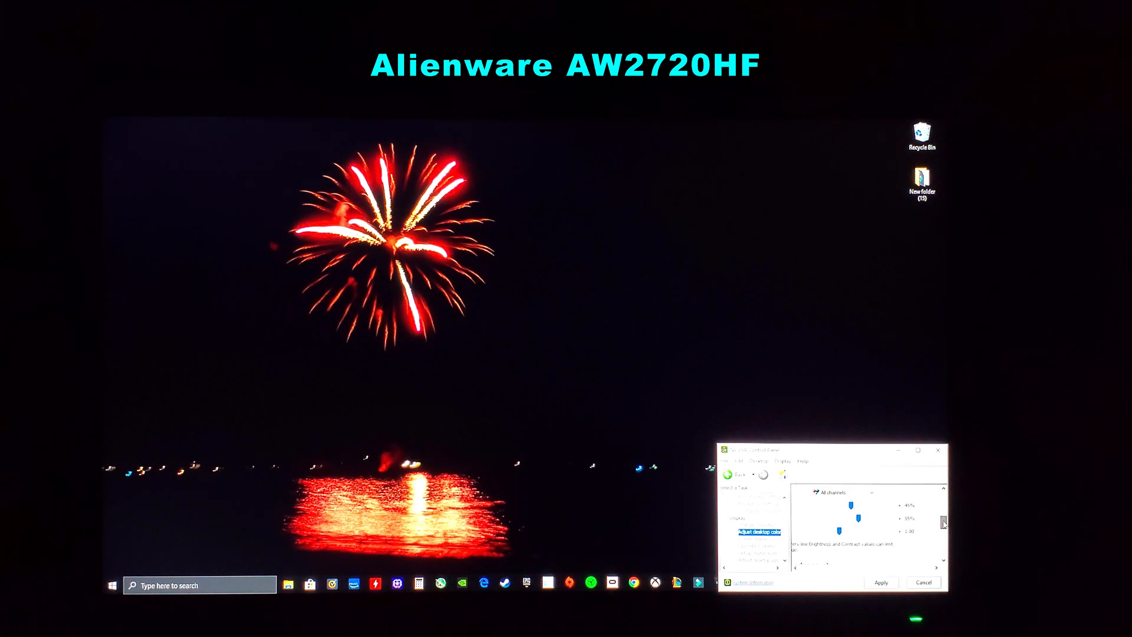
click(881, 582)
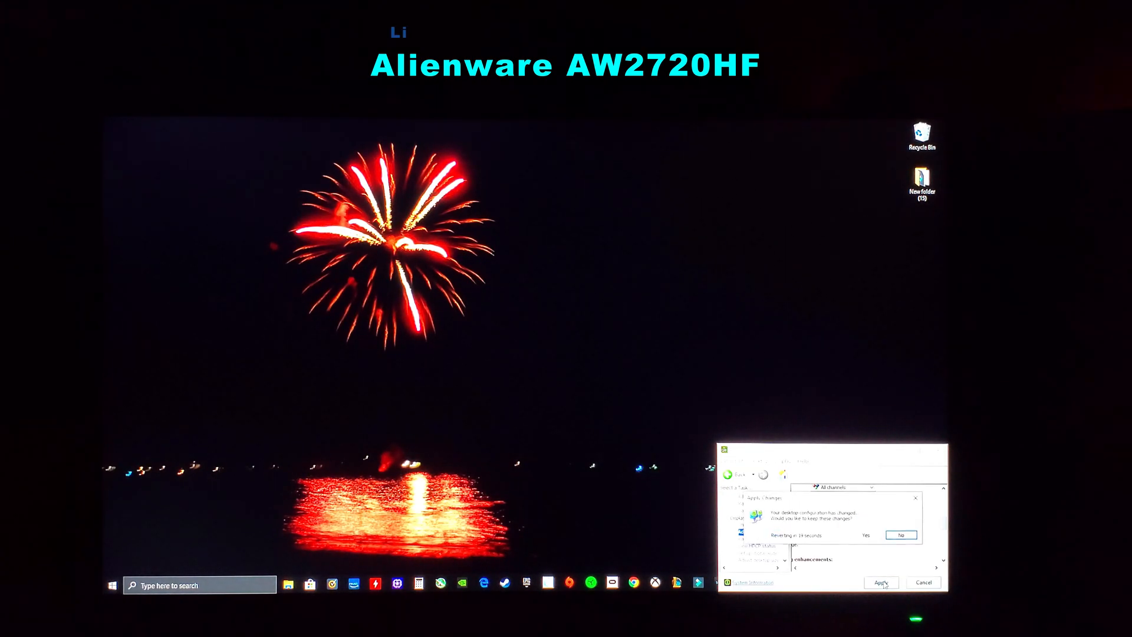